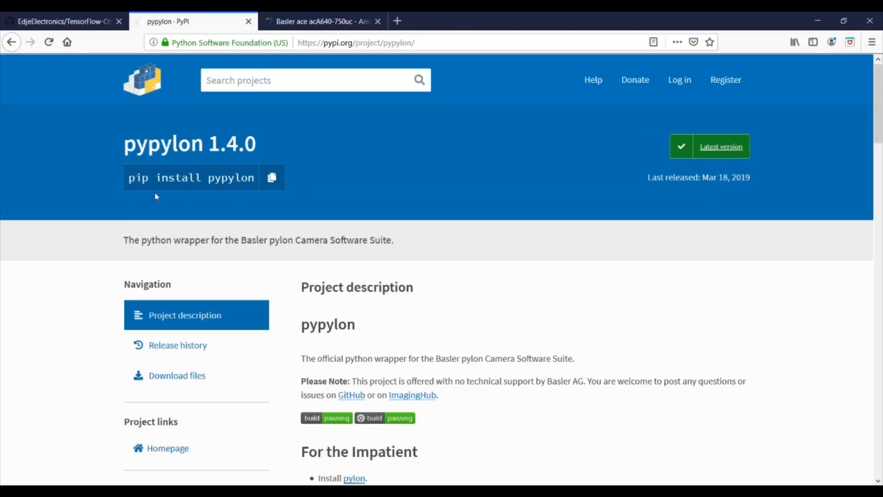
pyautogui.moveTo(178, 192)
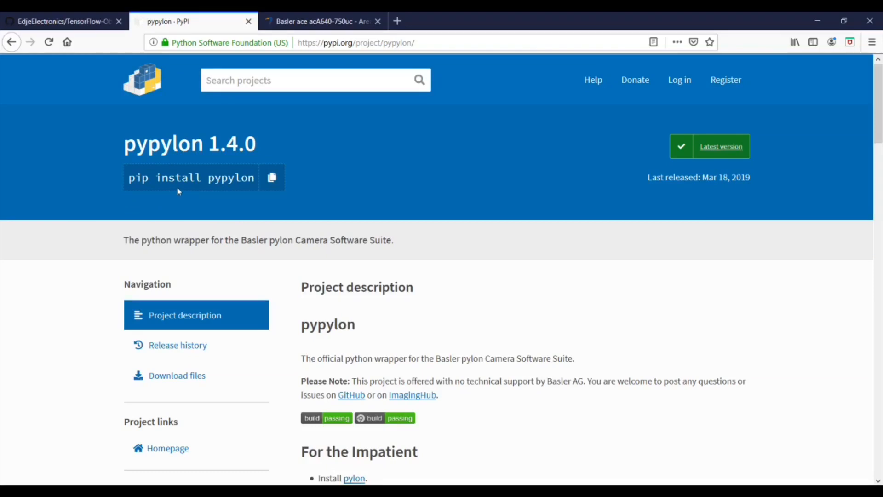
pyautogui.moveTo(346, 275)
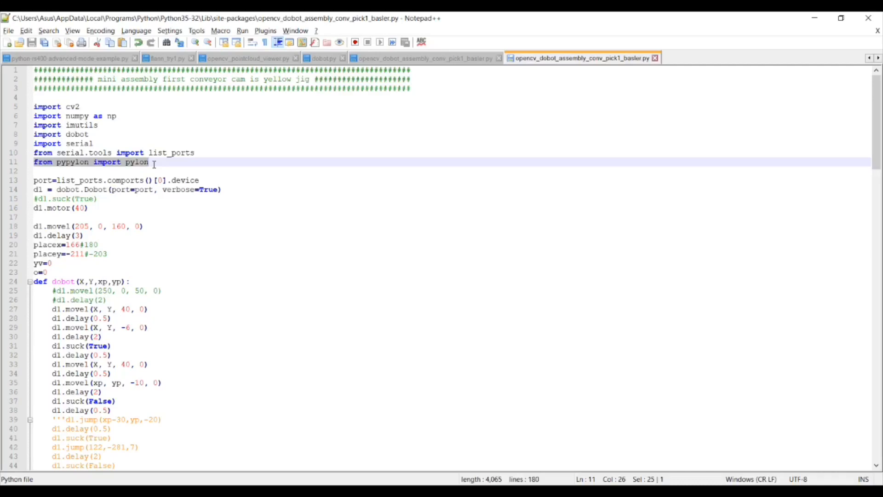
# Select line 11, 'from pypylon import pylon', in the Basler conveyor script
pyautogui.click(147, 226)
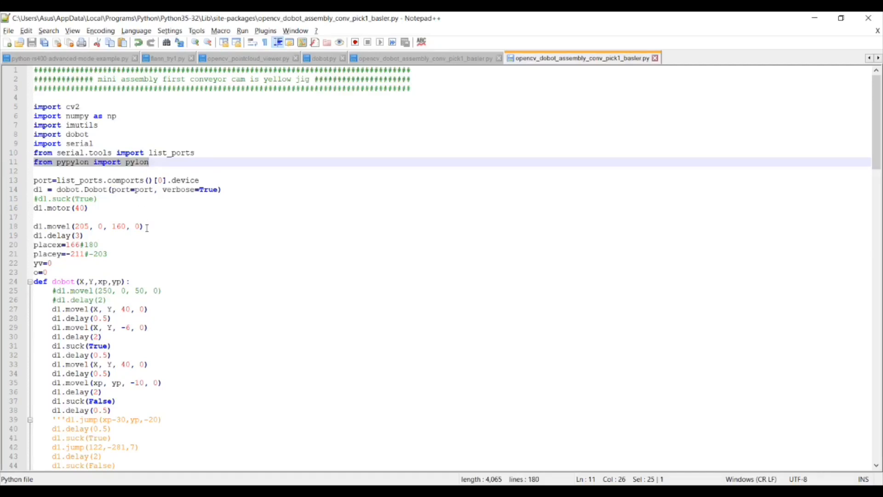
# Scroll to lines 53–62: camera connection, StartGrabbing and BGR converter setup
pyautogui.scroll(-3)
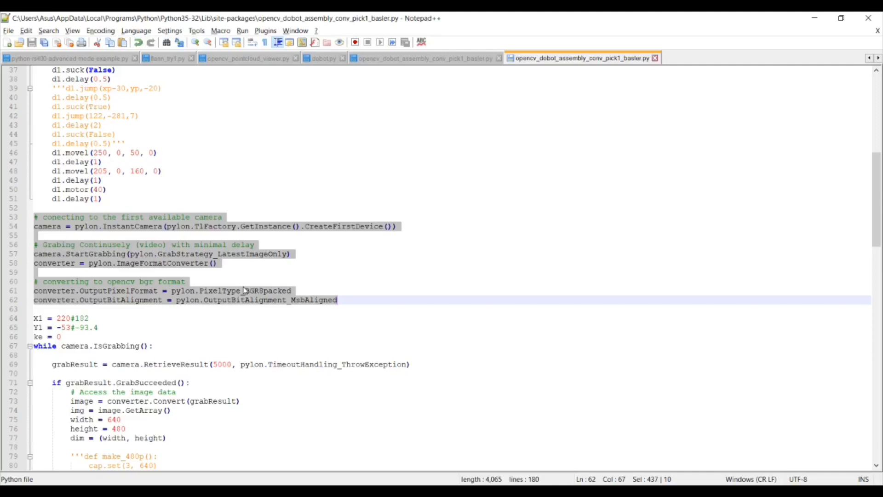
pyautogui.moveTo(246, 294)
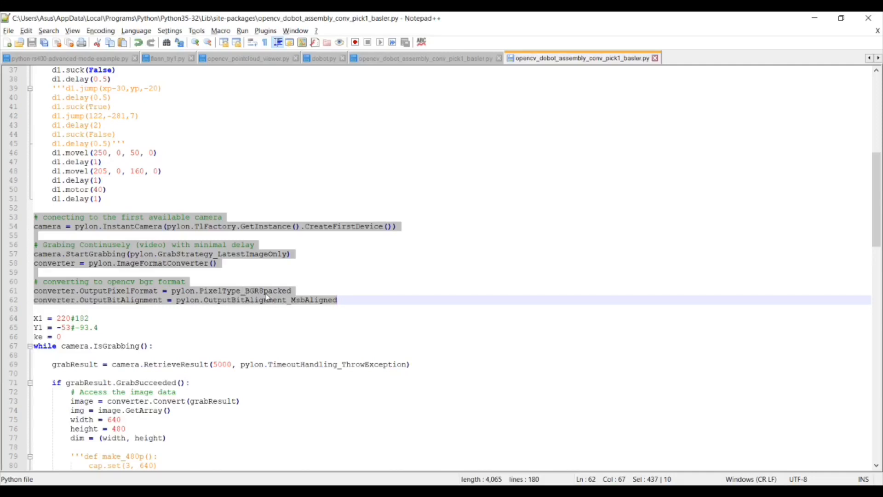
pyautogui.scroll(-3)
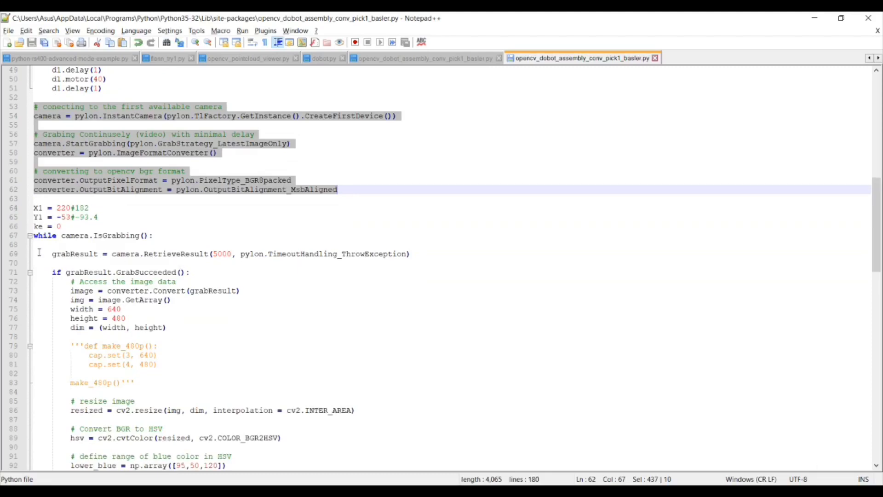
pyautogui.click(33, 235)
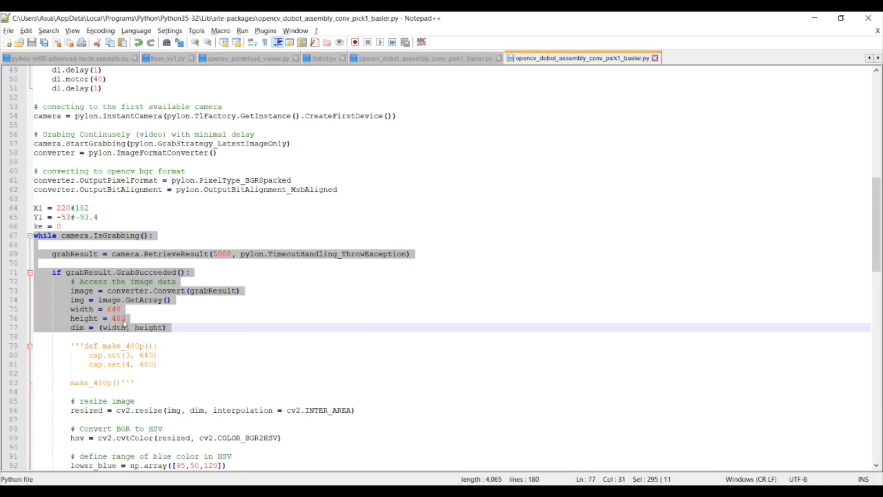
pyautogui.moveTo(199, 325)
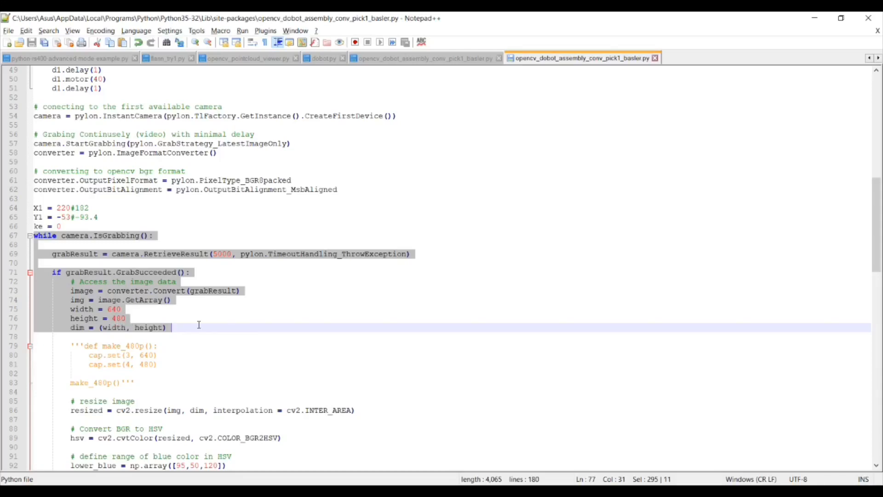
pyautogui.moveTo(240, 168)
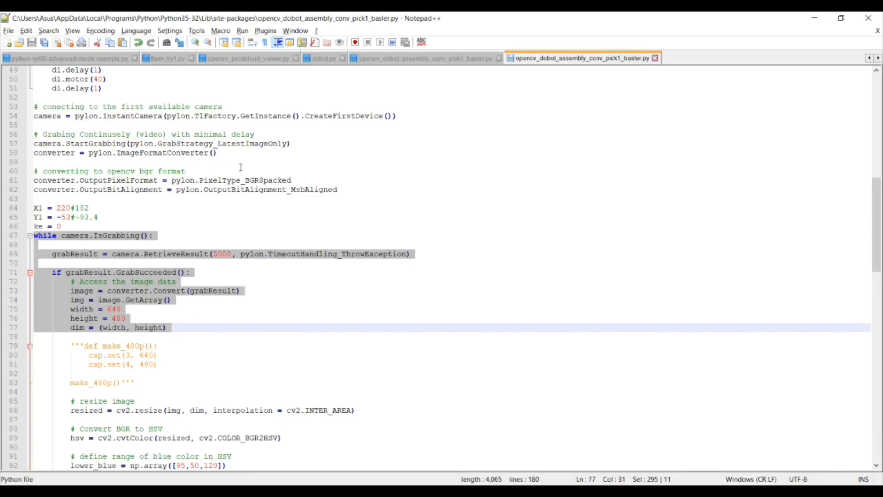